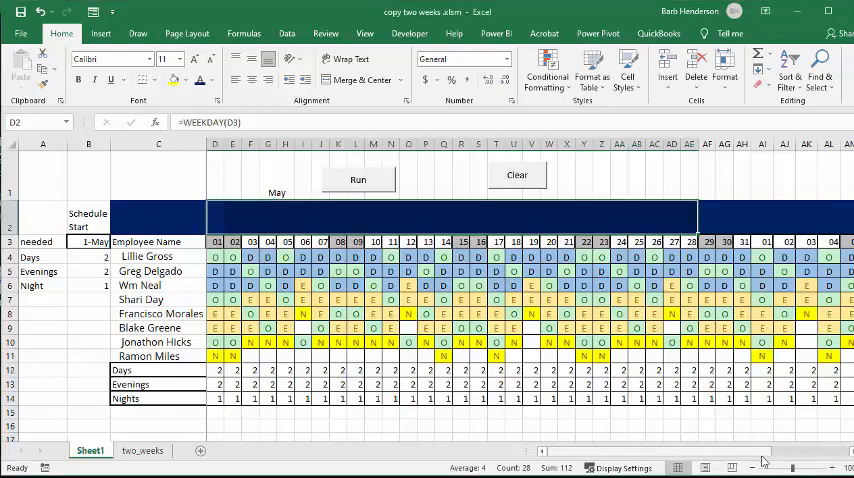
Scroll the two_weeks sheet to view the 1–14 May rota starting 5/1/2021
scroll("right", 3)
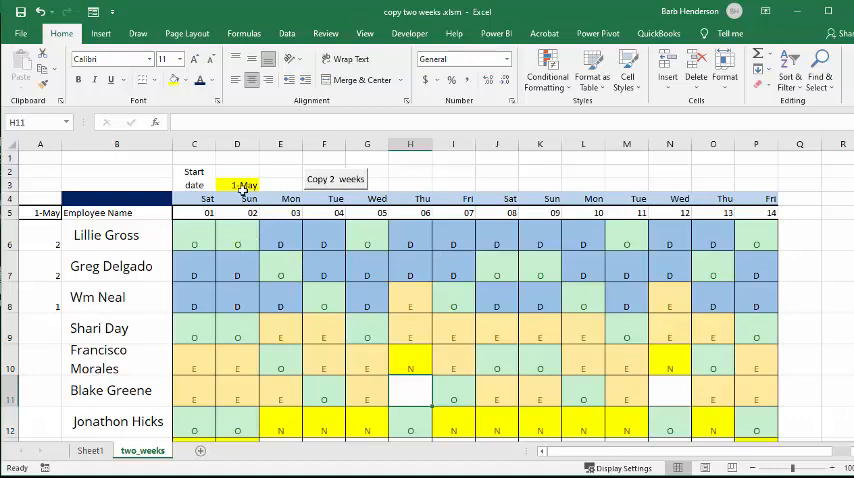
mouse_move(581, 337)
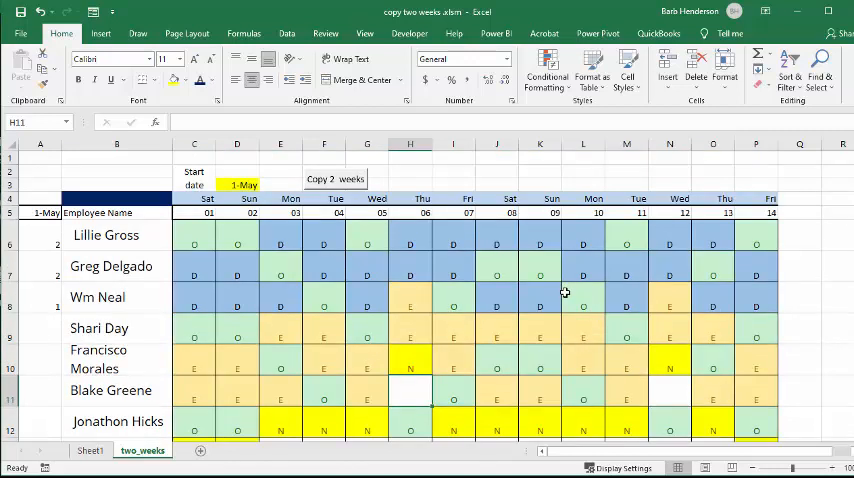
mouse_move(588, 257)
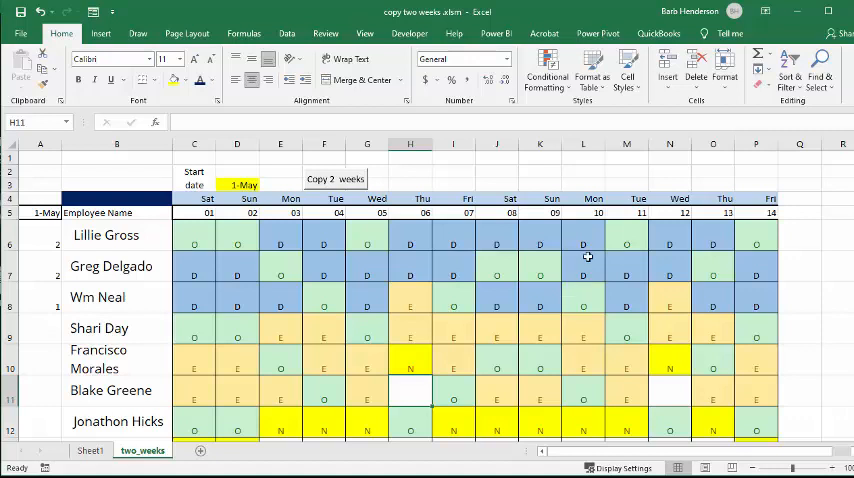
Set start date D3 to 5/15/2021 and run Copy 2 weeks
left_click(237, 184)
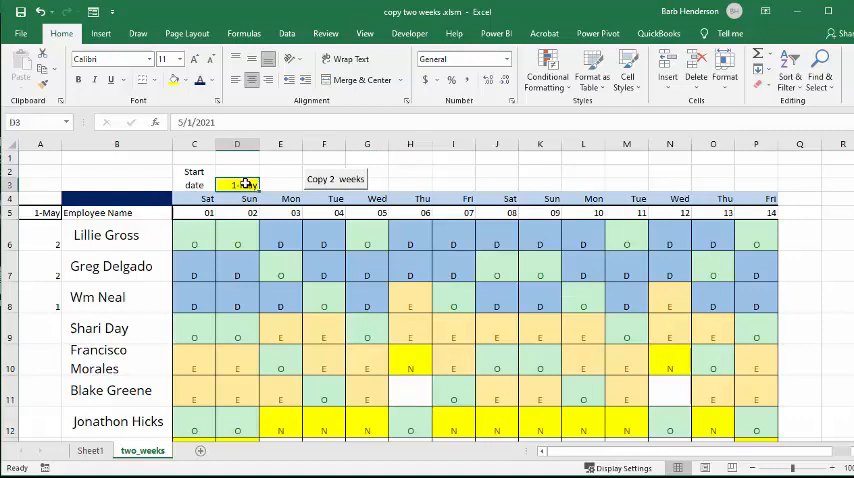
double_click(237, 184)
type("5")
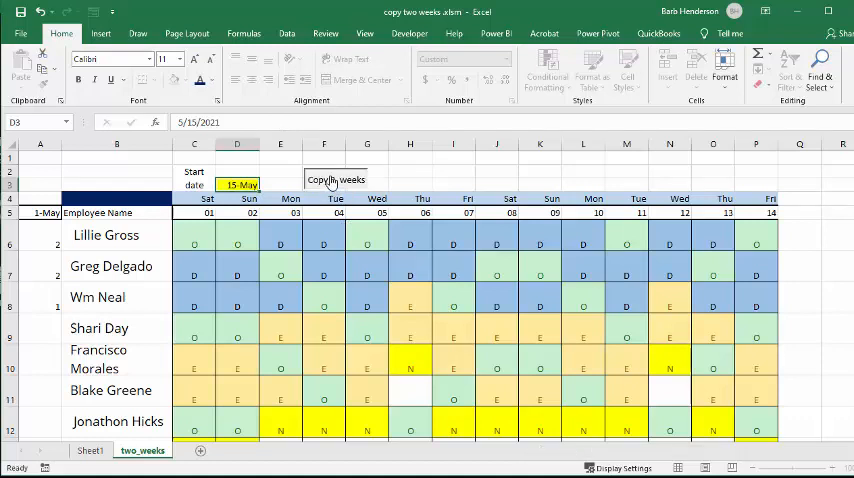
left_click(335, 179)
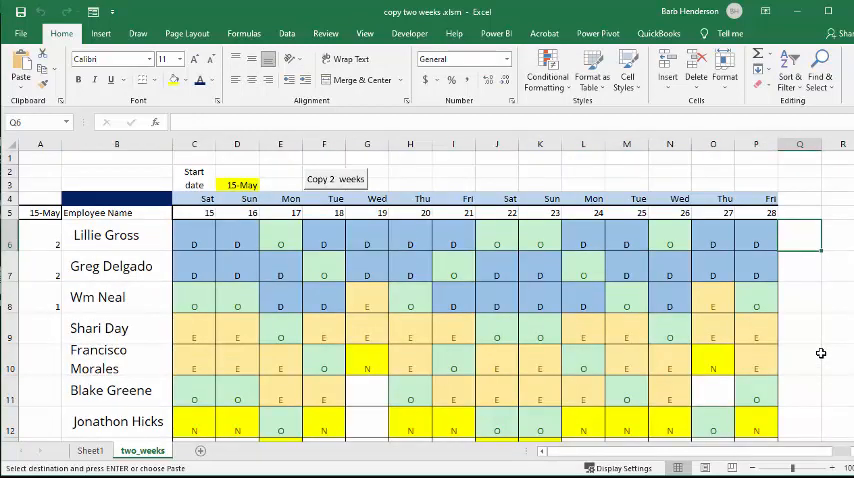
mouse_move(389, 401)
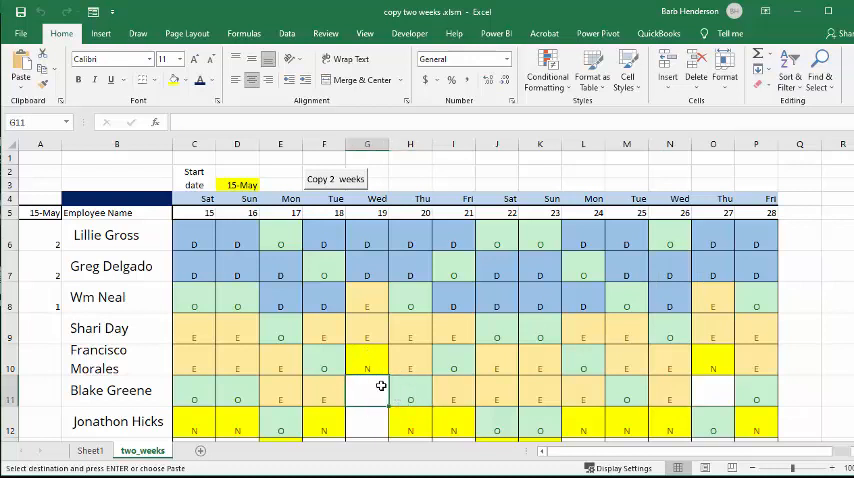
Move the 19 May night shift between rows 10 and 11 (G10, G11)
left_click(366, 364)
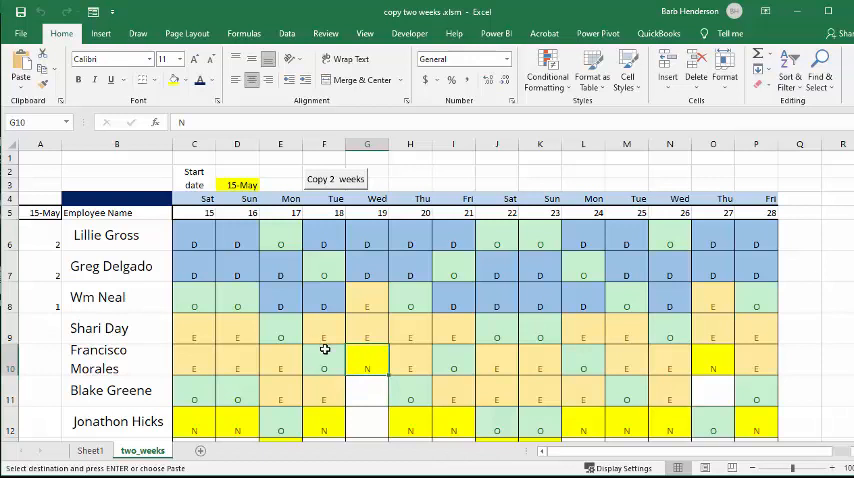
left_click(367, 398)
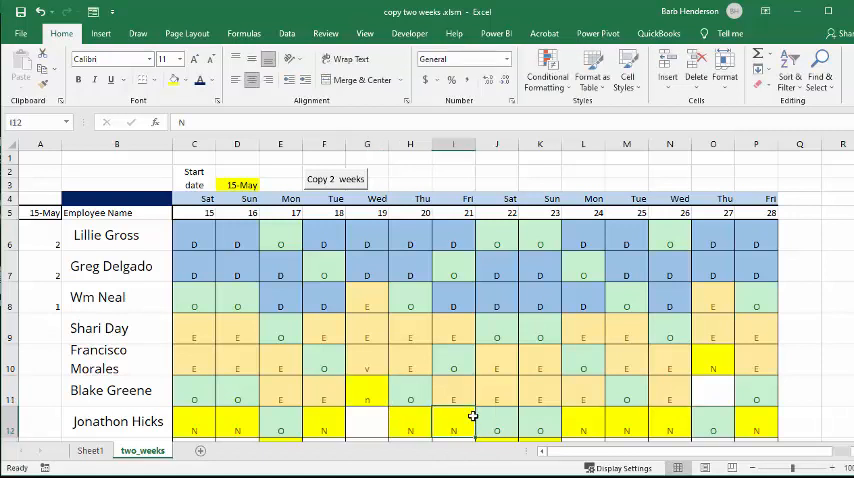
mouse_move(295, 359)
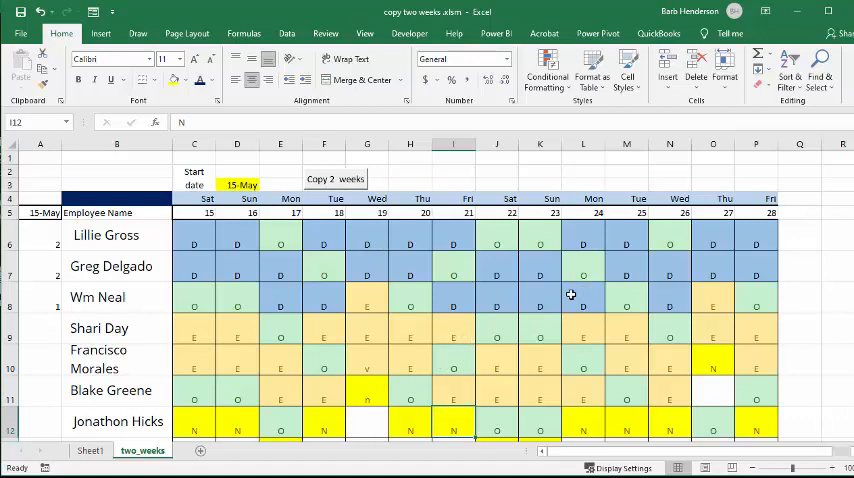
scroll("down", 3)
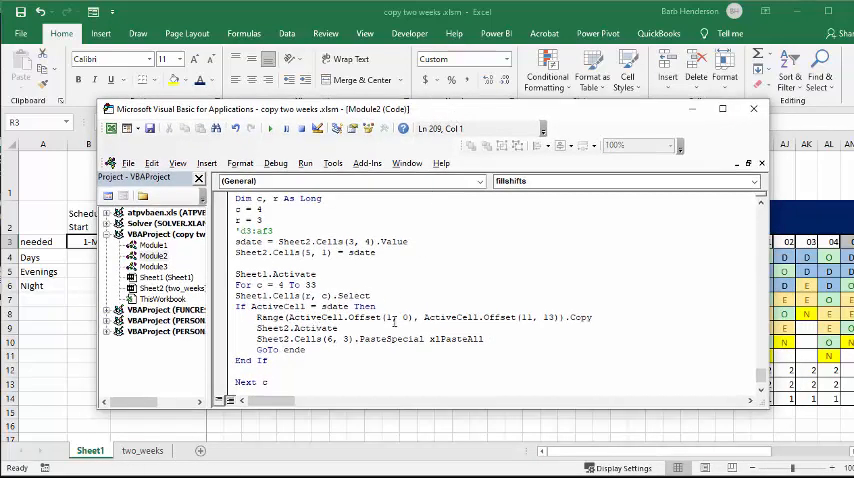
left_click(418, 322)
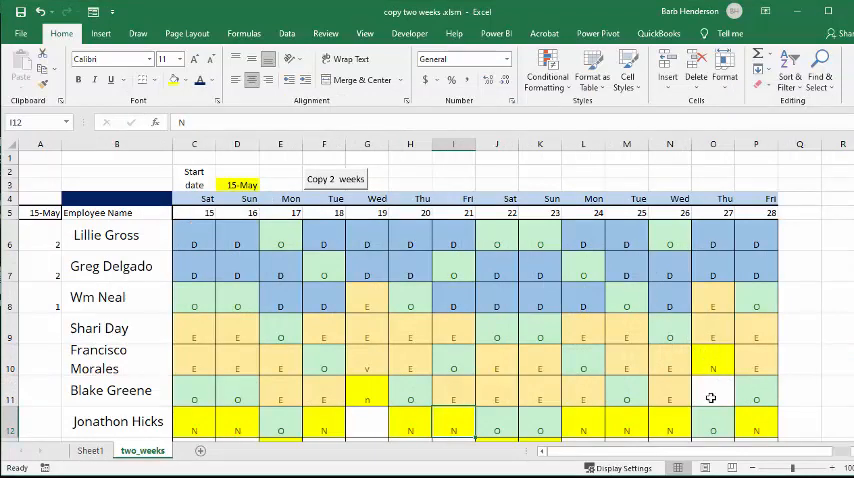
scroll("down", 3)
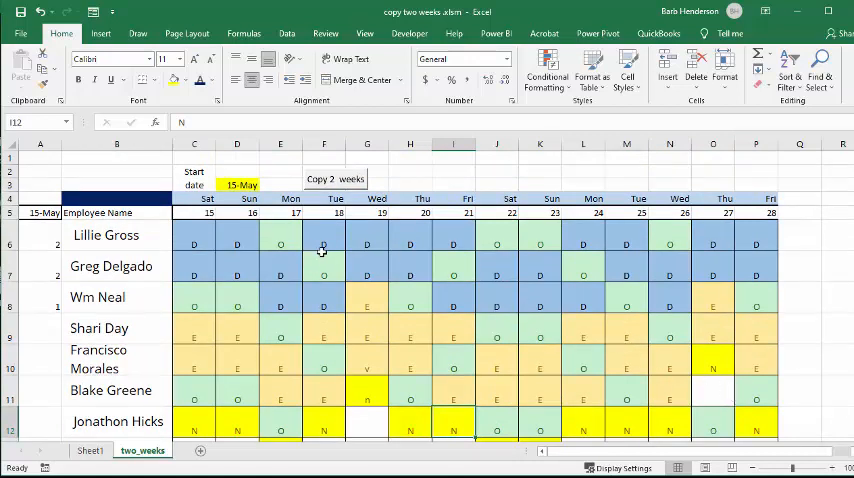
mouse_move(685, 264)
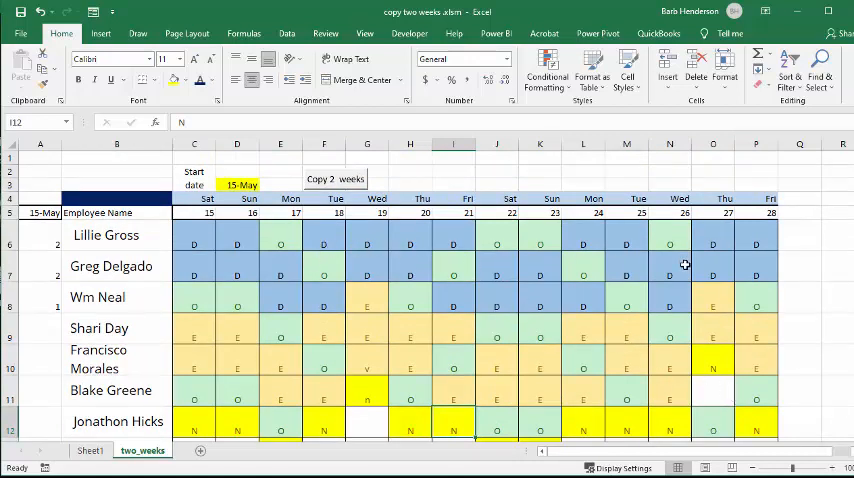